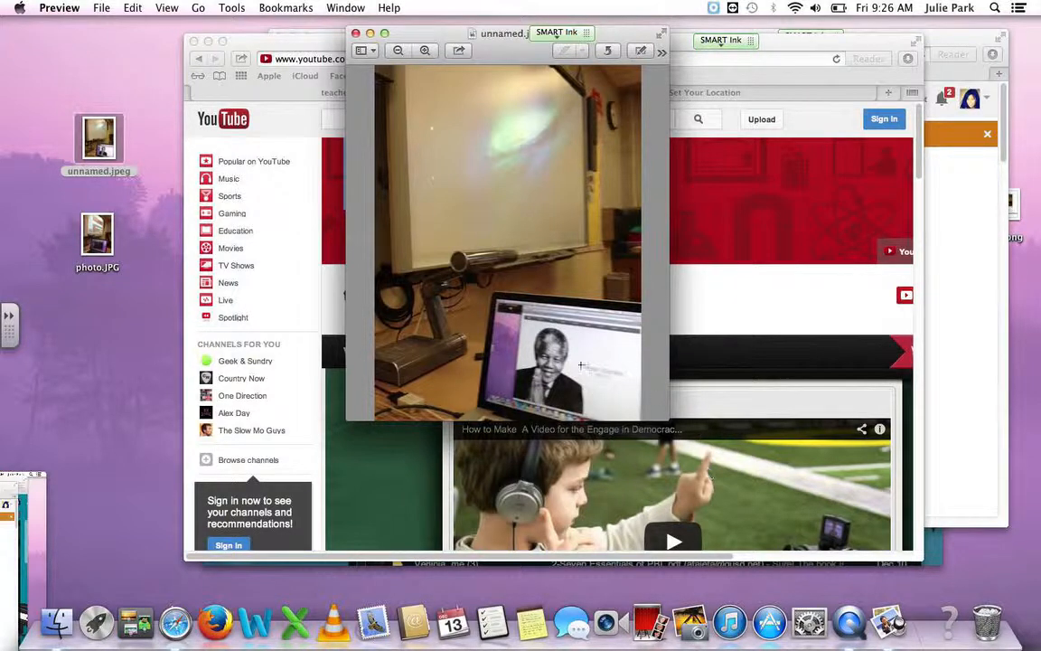
{"action": "mouse_move", "coordinate": [506, 419]}
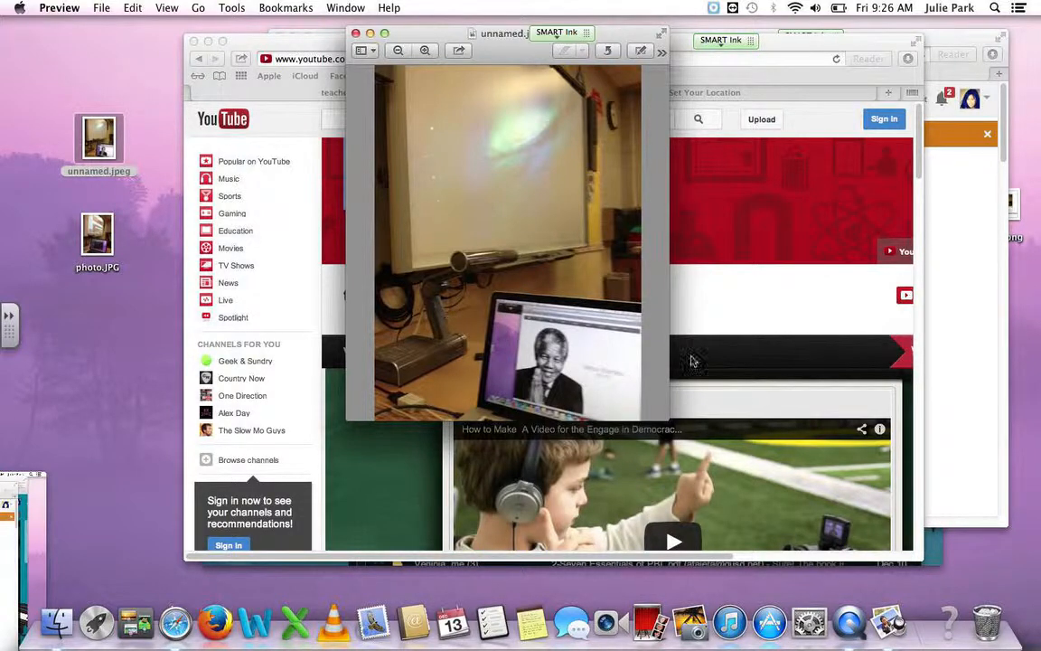
{"action": "mouse_move", "coordinate": [467, 235]}
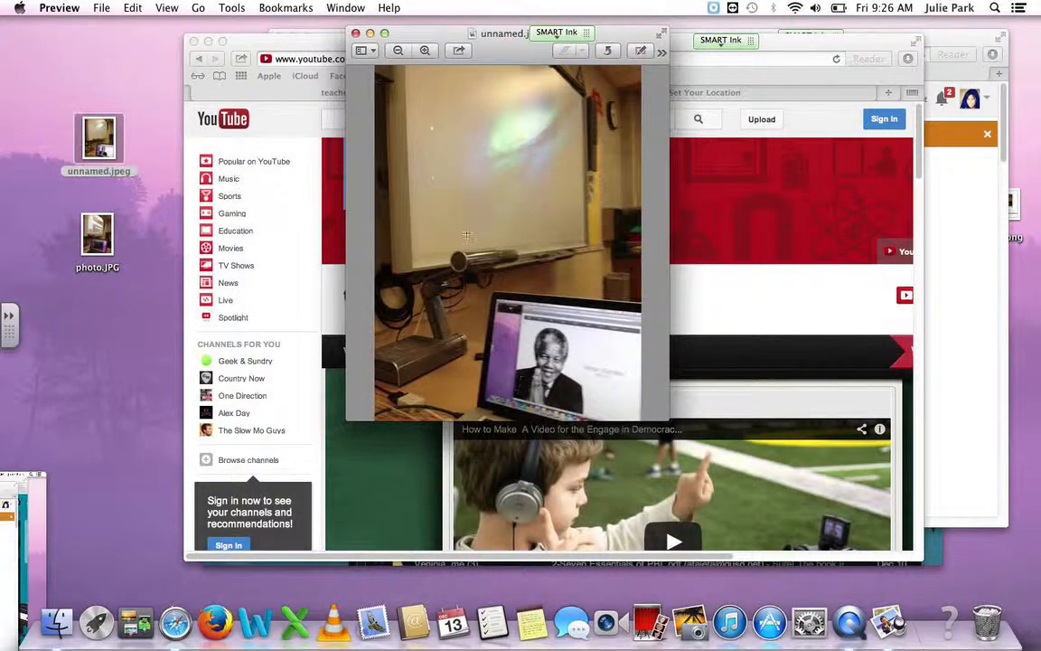
{"action": "mouse_move", "coordinate": [298, 228]}
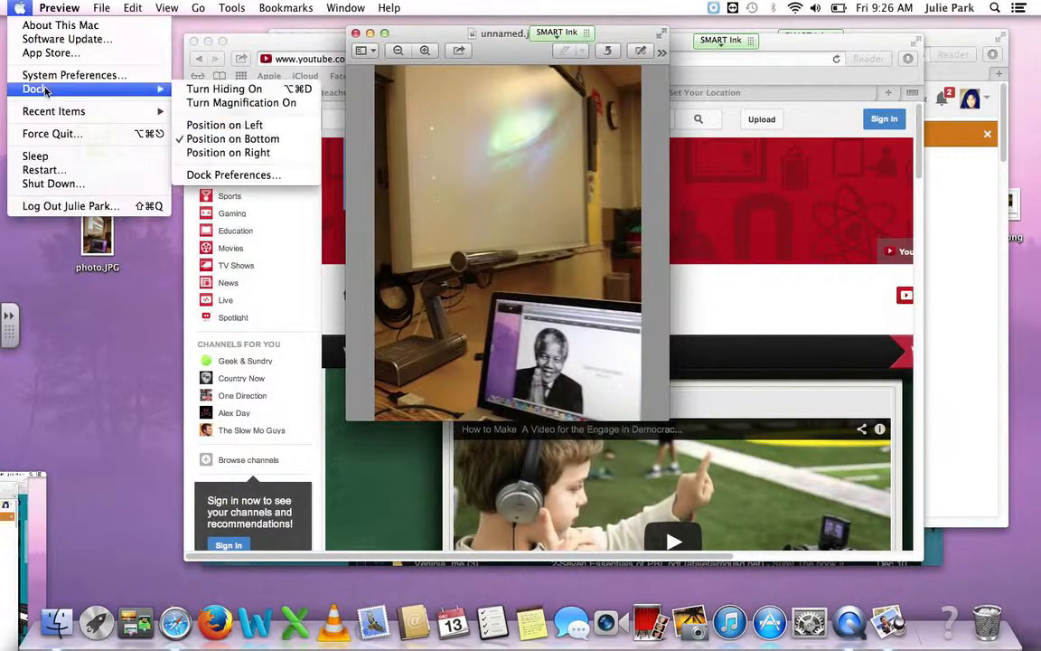
Show the Displays Arrangement settings with the two displays side by side and mirroring off
{"action": "left_click", "coordinate": [74, 76]}
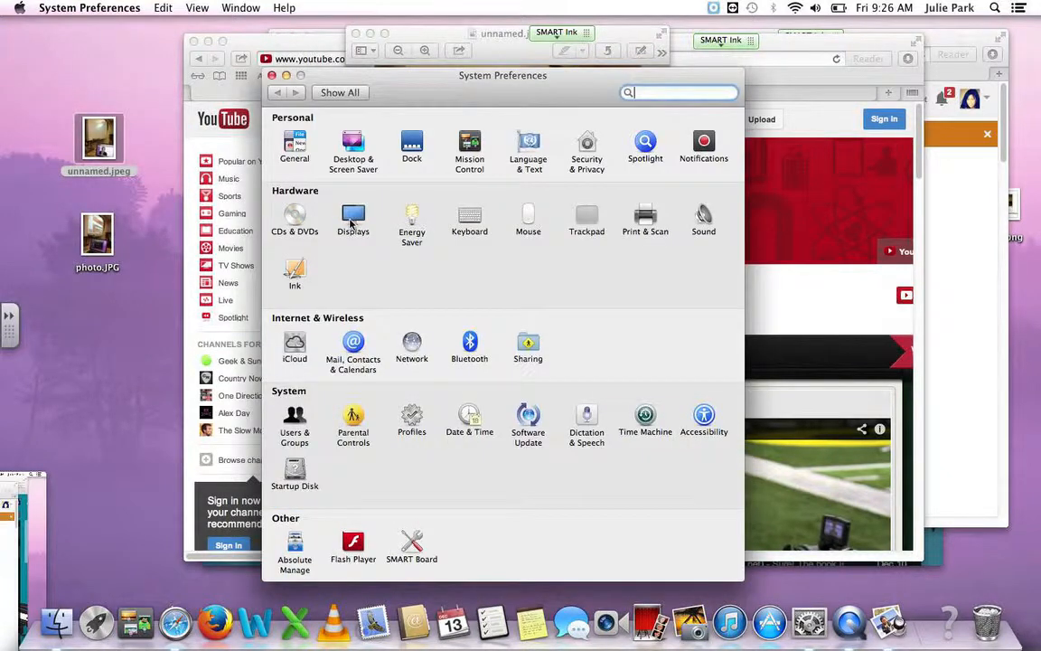
{"action": "left_click", "coordinate": [352, 216]}
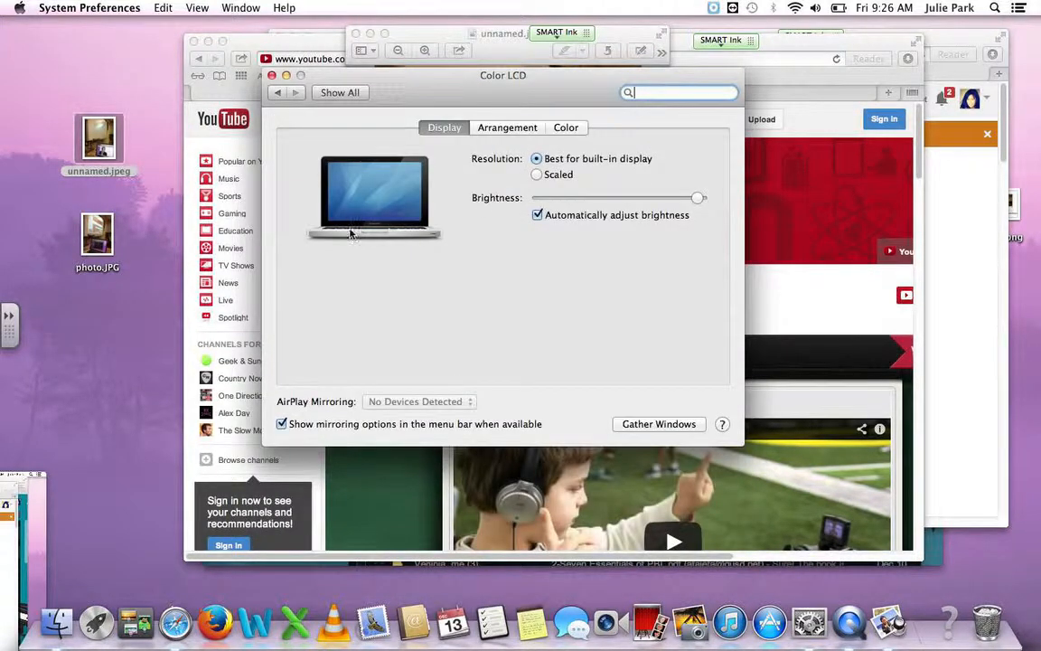
{"action": "left_click", "coordinate": [507, 126]}
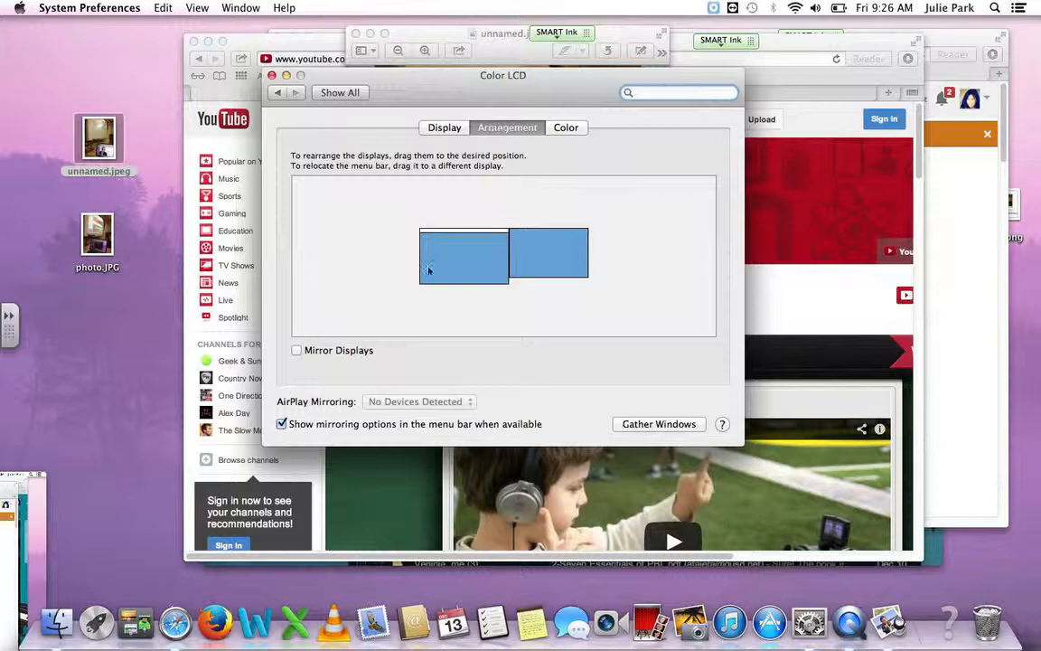
{"action": "mouse_move", "coordinate": [535, 282]}
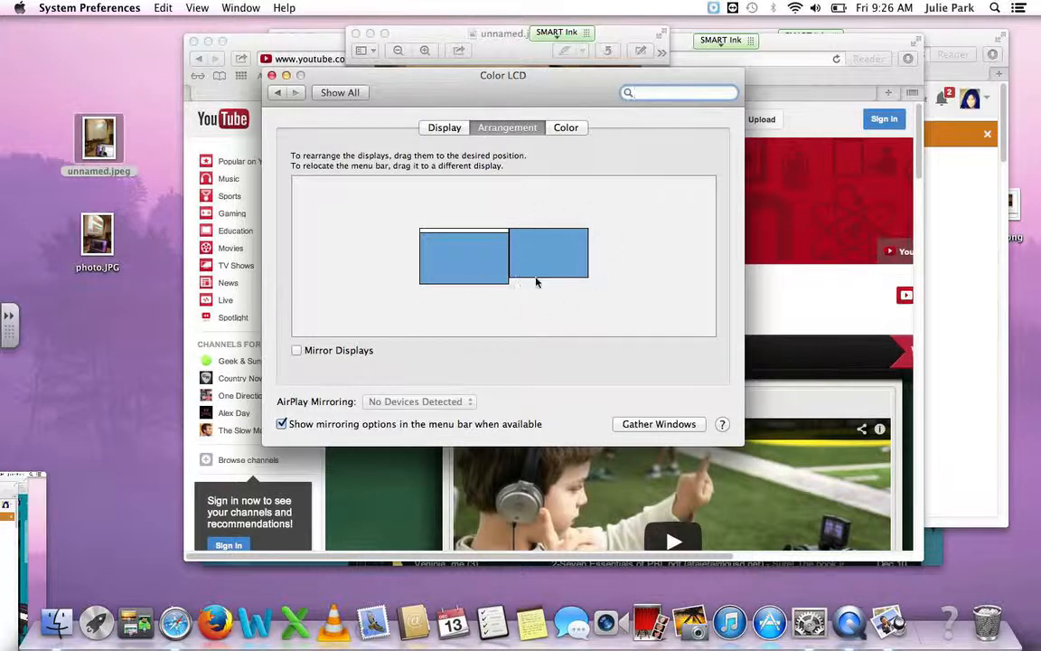
{"action": "mouse_move", "coordinate": [568, 257]}
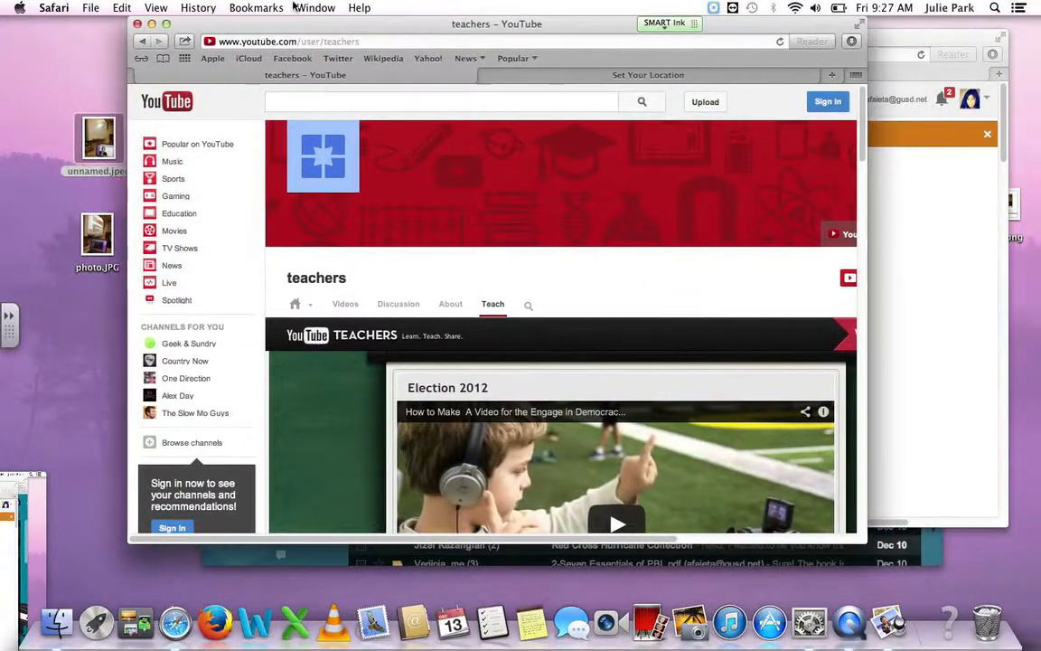
Scroll down the YouTube results for 'abc rock' in Safari
{"action": "scroll", "scroll_direction": "down", "scroll_amount": 3}
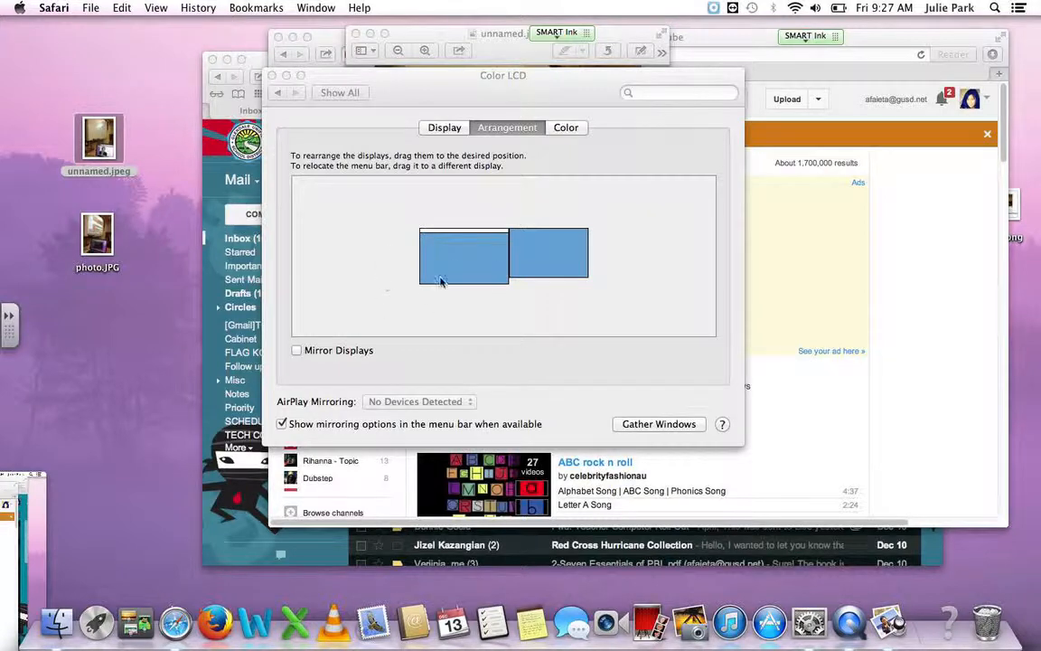
View photo.JPG from the desktop in Preview, showing the smartboard projecting YouTube
{"action": "left_click", "coordinate": [97, 235]}
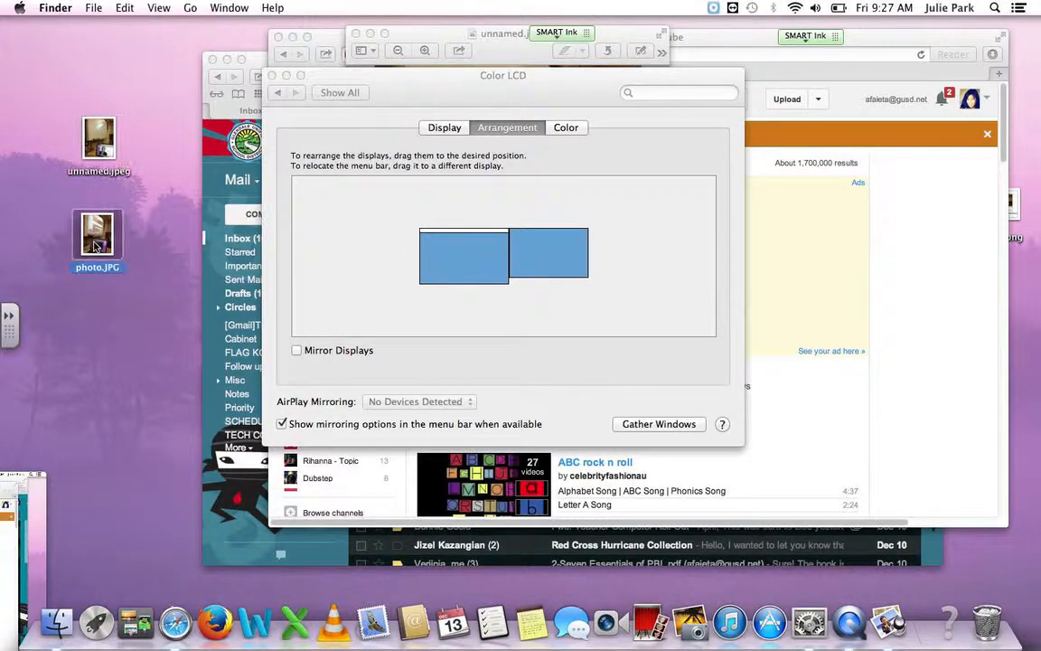
{"action": "double_click", "coordinate": [98, 235]}
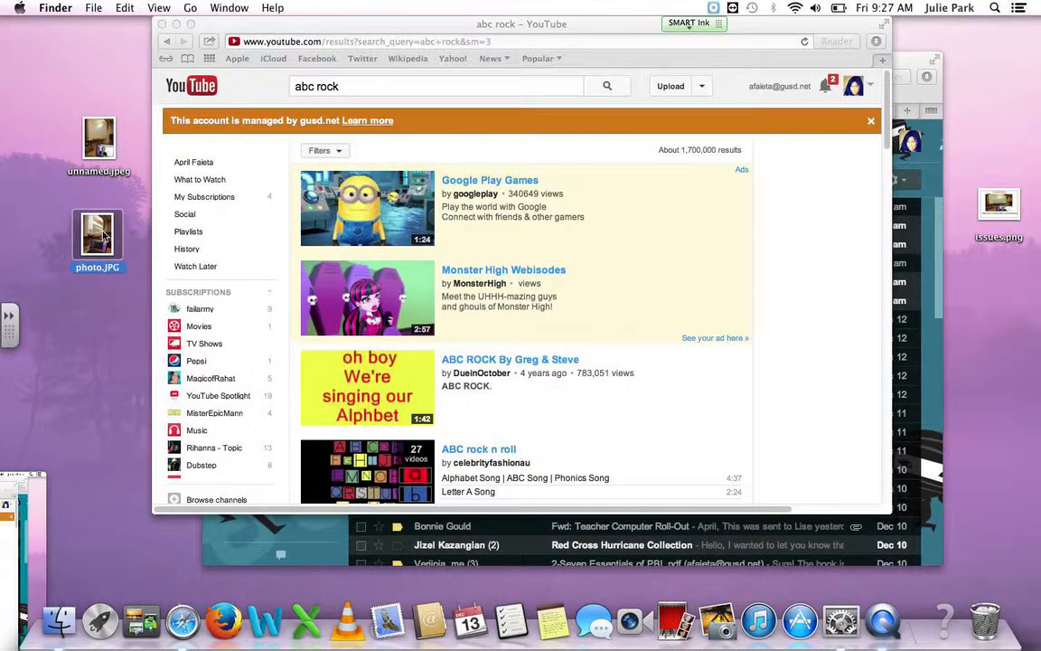
{"action": "double_click", "coordinate": [98, 235]}
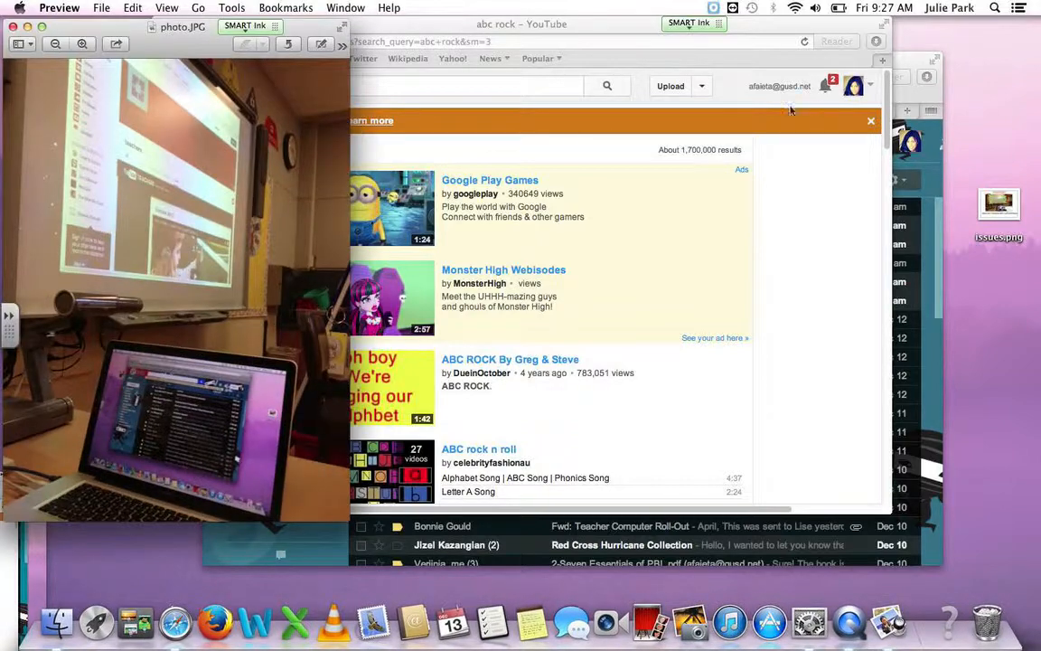